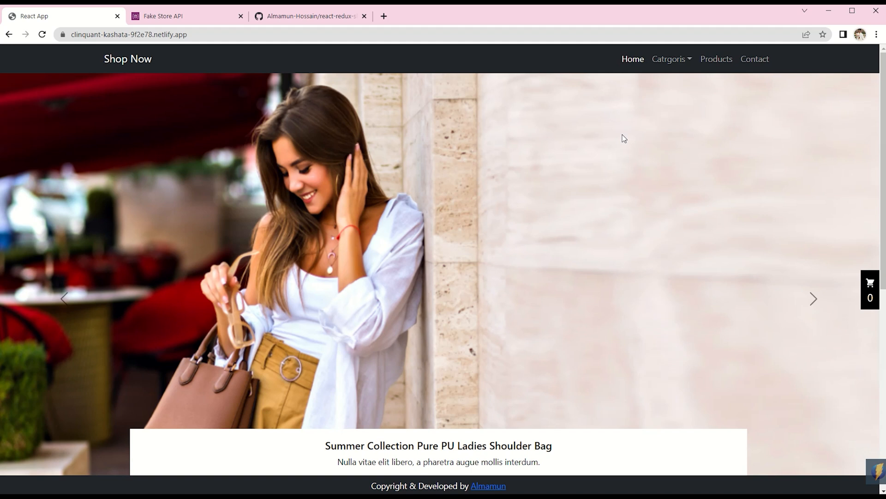
mouse_move(624, 141)
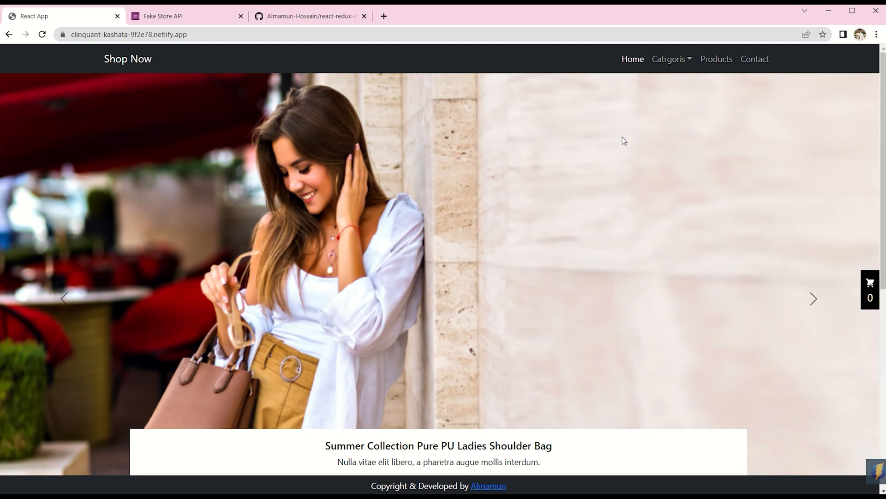
mouse_move(615, 144)
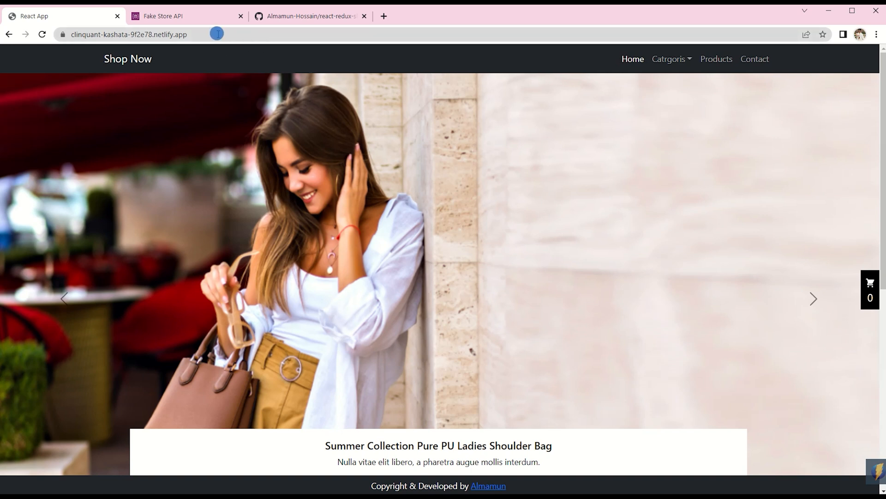
Step: Advance the home slideshow to the 'Decorate Your Smart Kitchen' slide and scroll the page
click(128, 34)
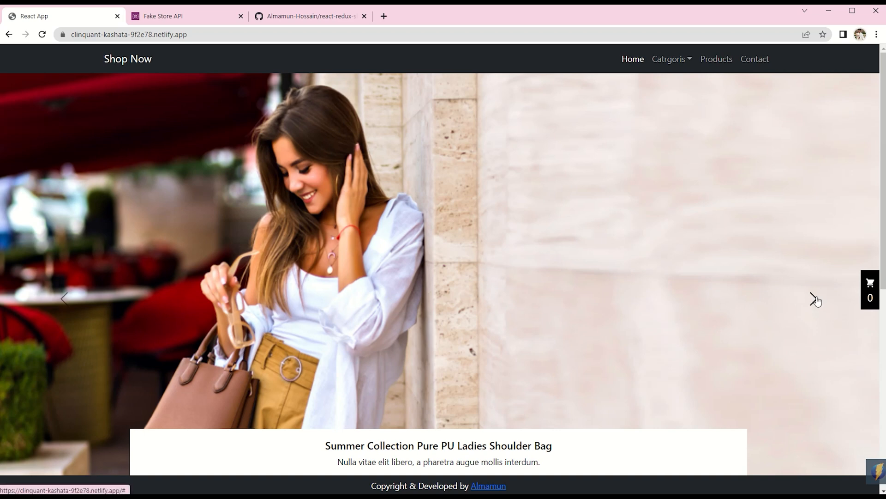
click(813, 298)
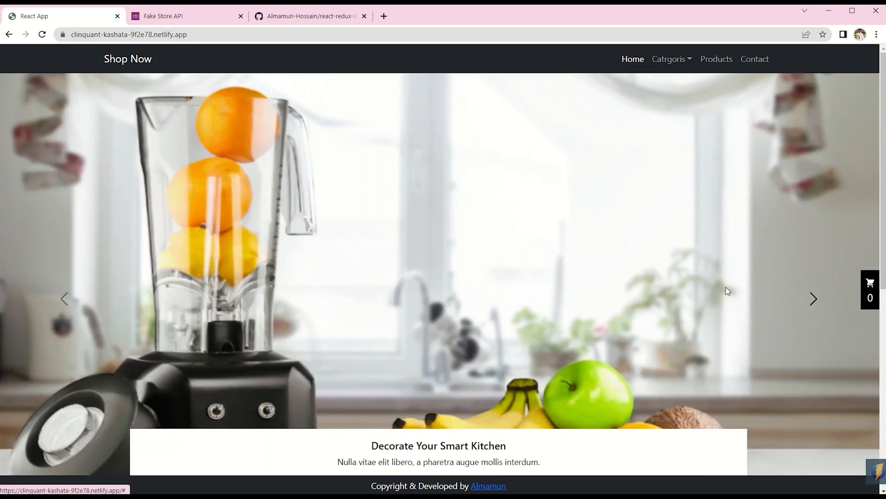
scroll(down, 3)
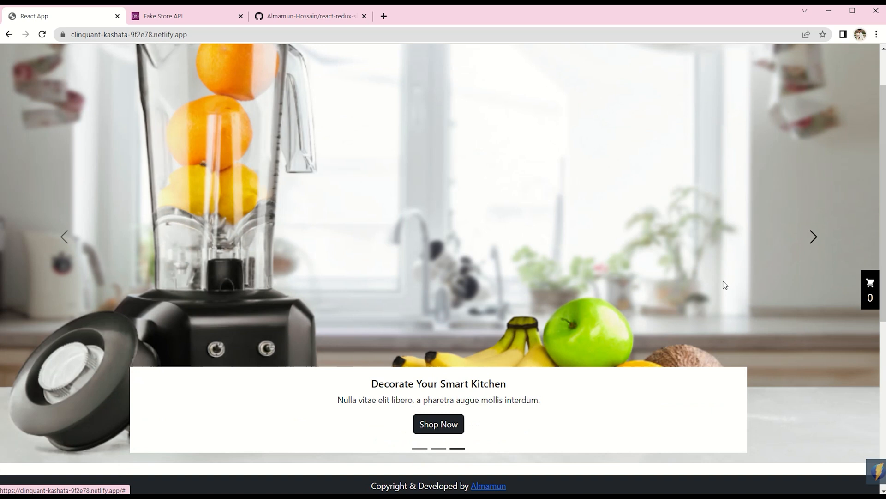
scroll(down, 3)
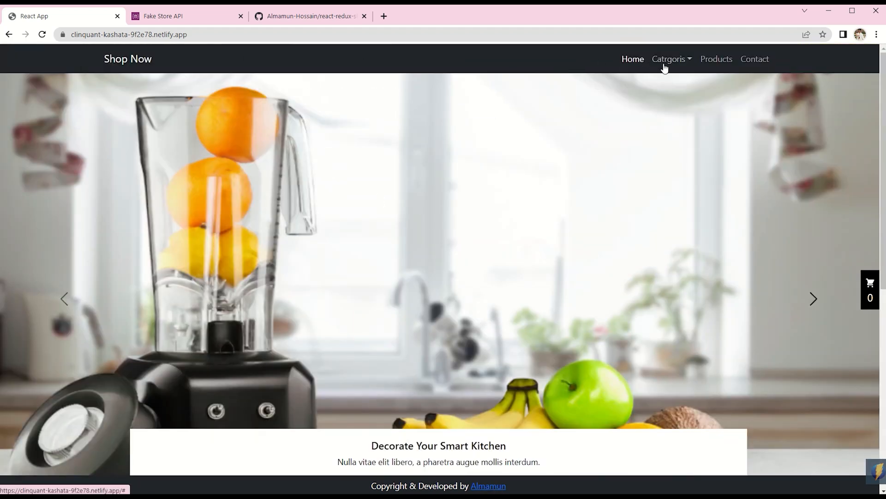
Step: Show all products on the Products page, scroll the catalogue, and reopen the categories list
click(669, 58)
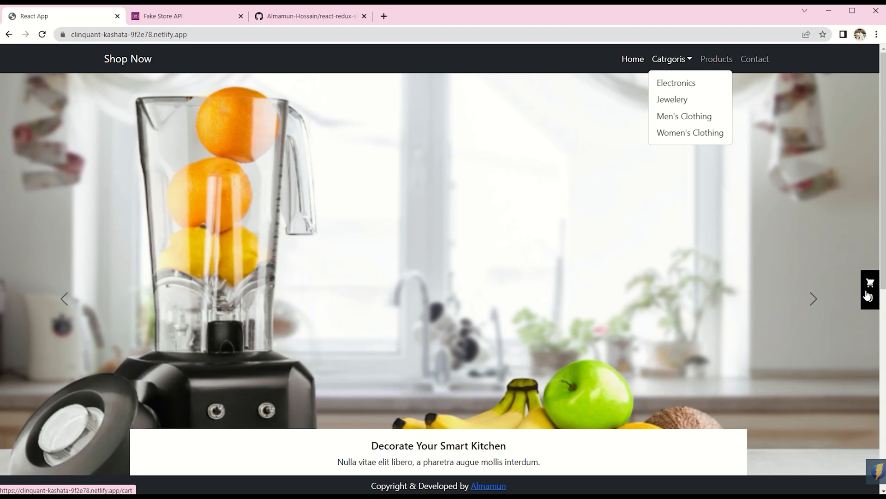
click(869, 284)
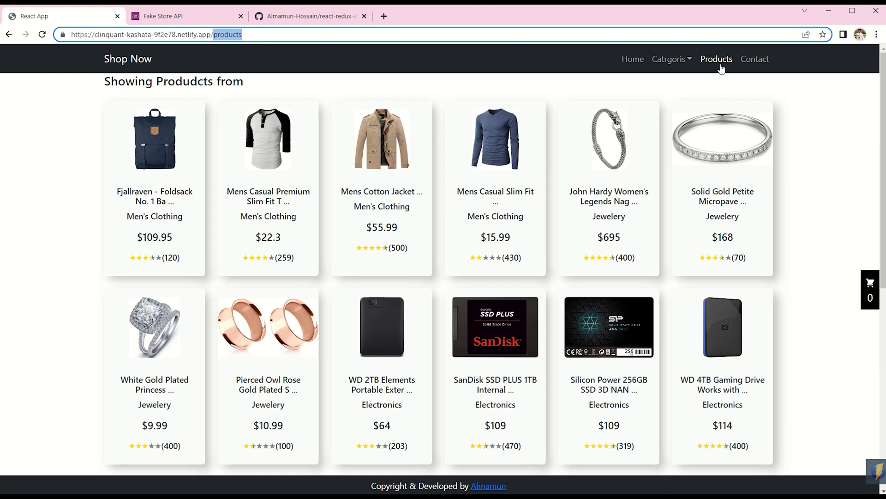
scroll(down, 3)
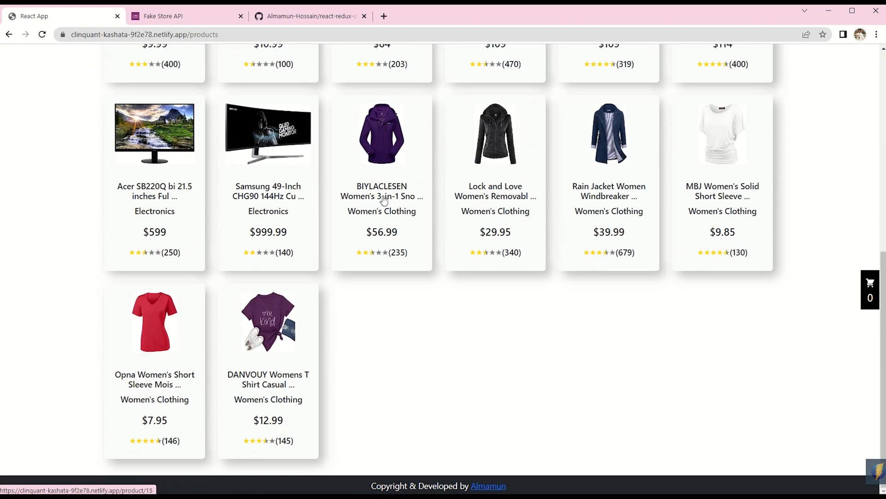
scroll(up, 3)
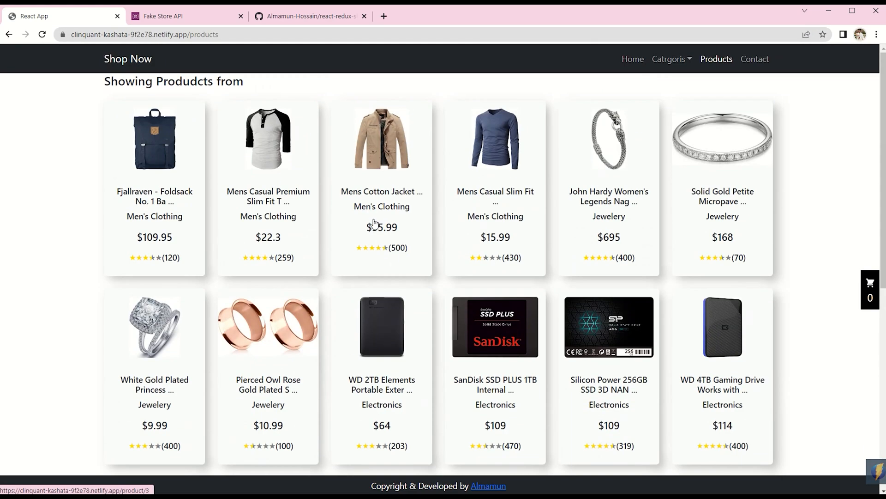
click(671, 59)
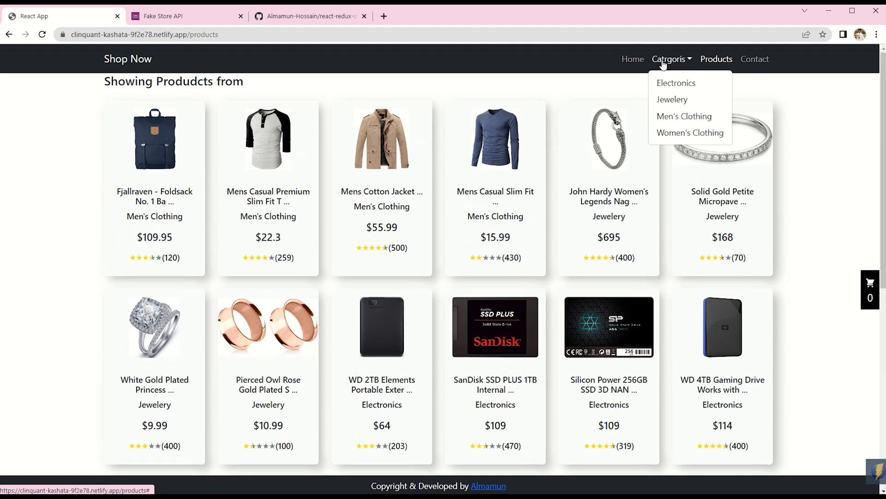
Step: From Electronics, open the Samsung 49-Inch CHG90 monitor and add one ($999.99) to the cart
click(676, 82)
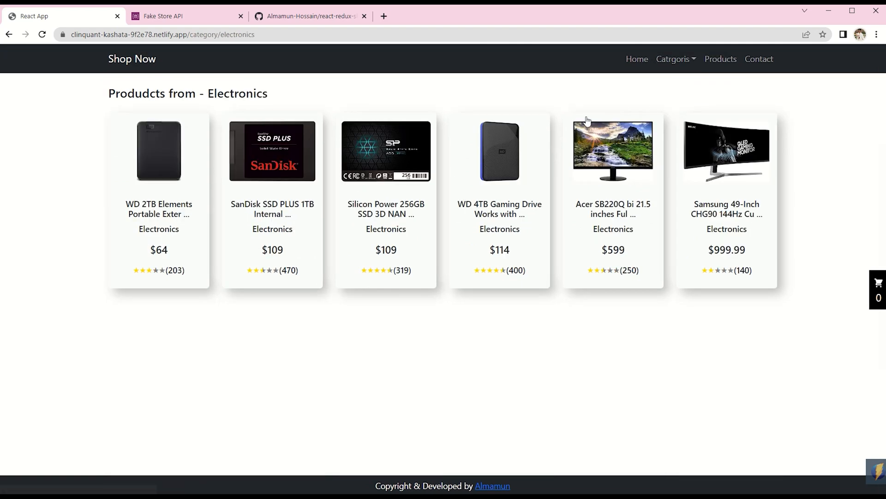
mouse_move(221, 177)
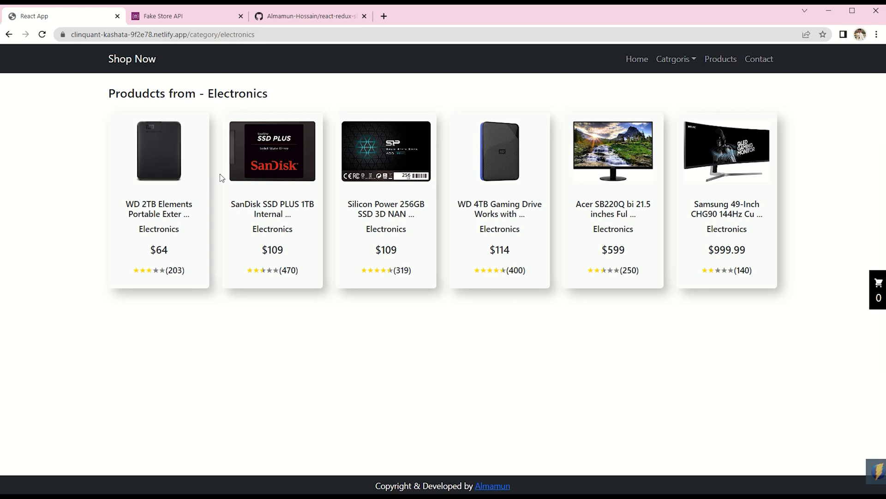
mouse_move(551, 207)
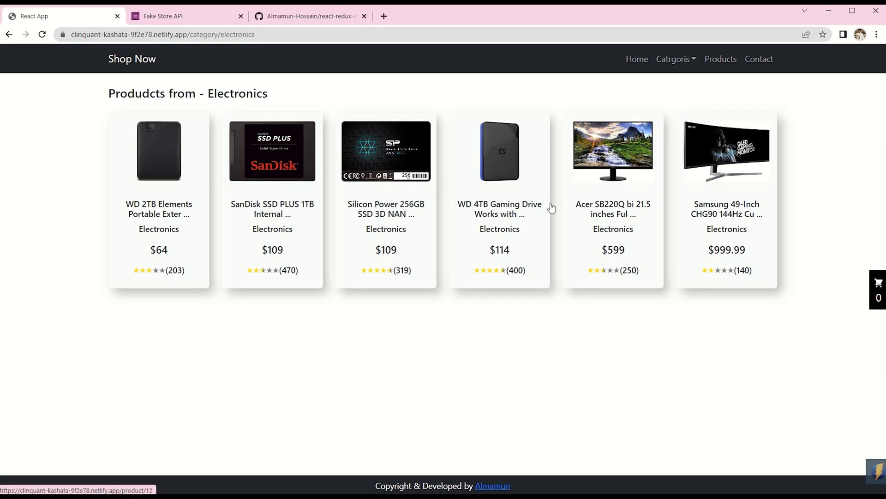
mouse_move(715, 184)
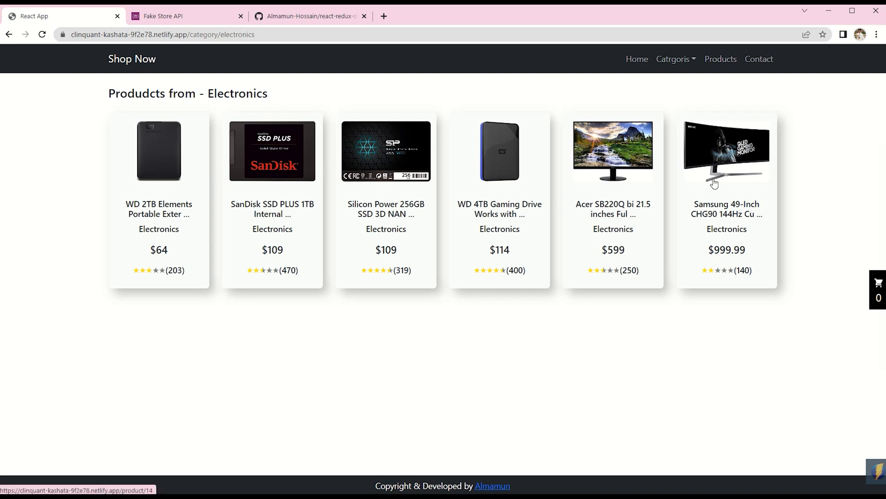
click(726, 150)
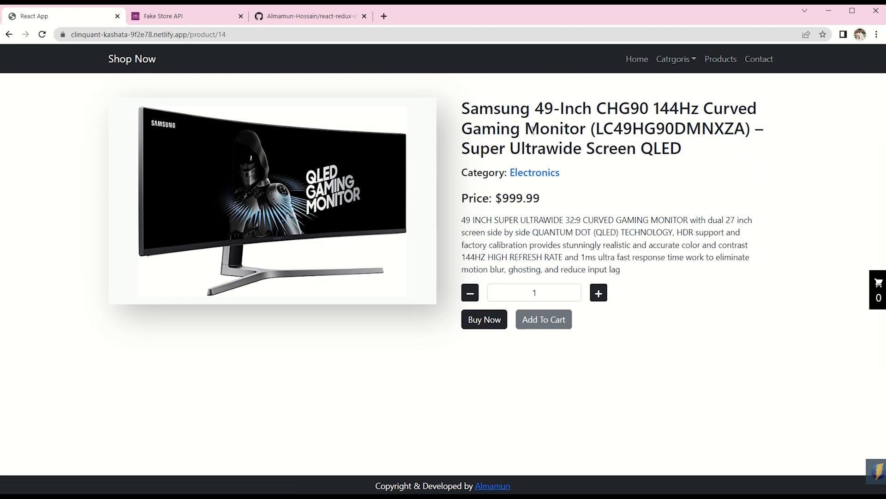
mouse_move(202, 137)
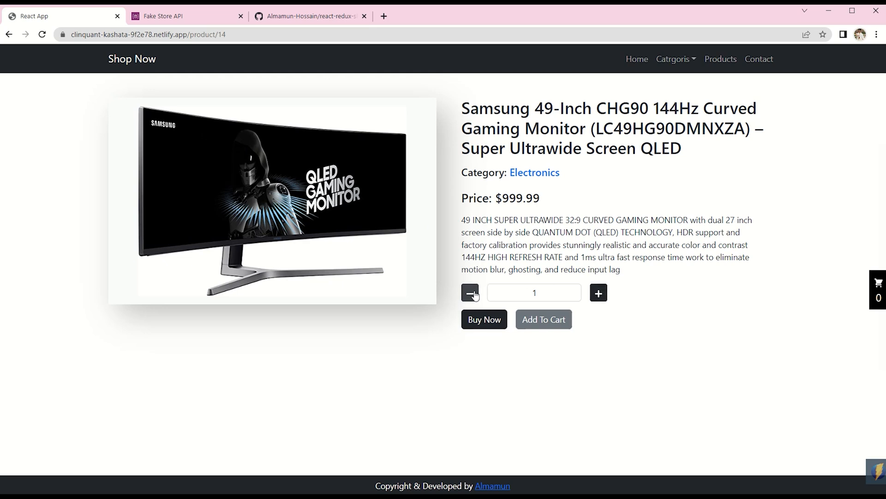
click(533, 292)
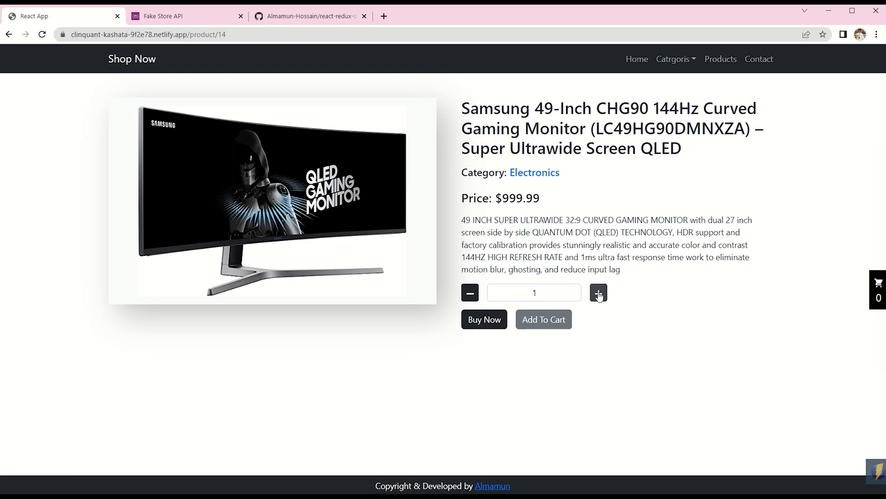
click(598, 293)
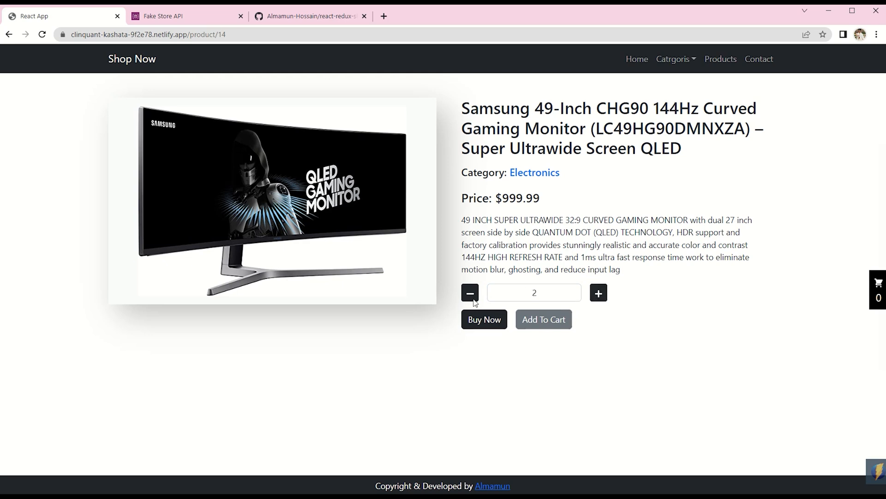
click(470, 293)
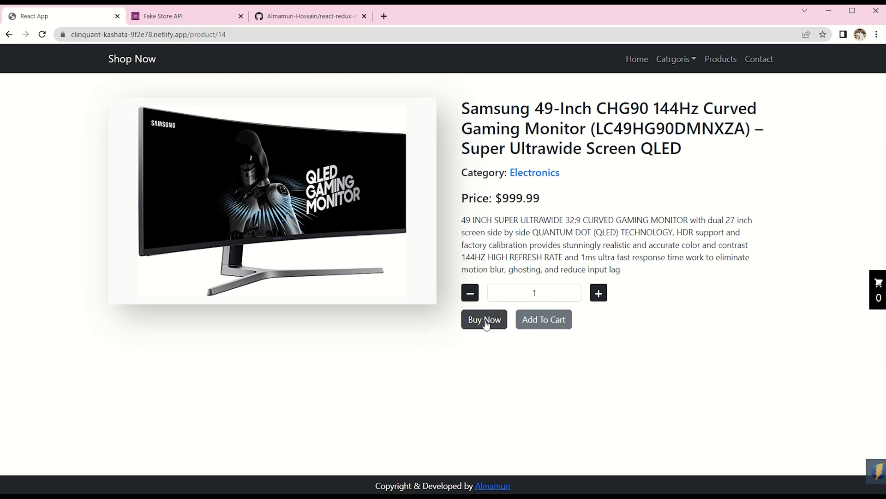
mouse_move(543, 319)
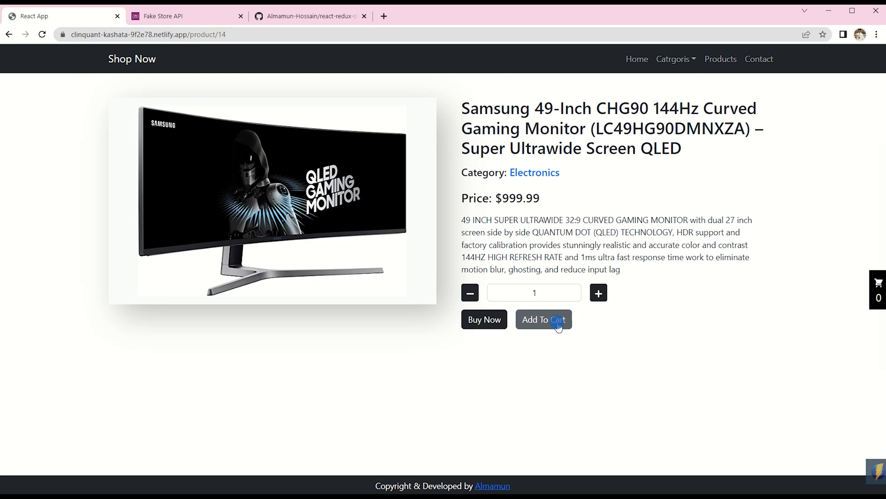
click(543, 319)
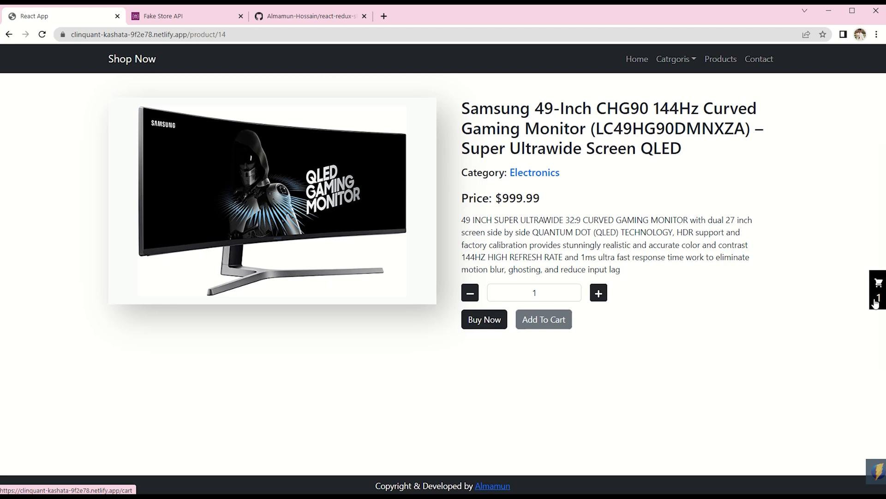
Step: Raise the cart's monitor quantity to 2 and back to 1, then remove it
click(877, 283)
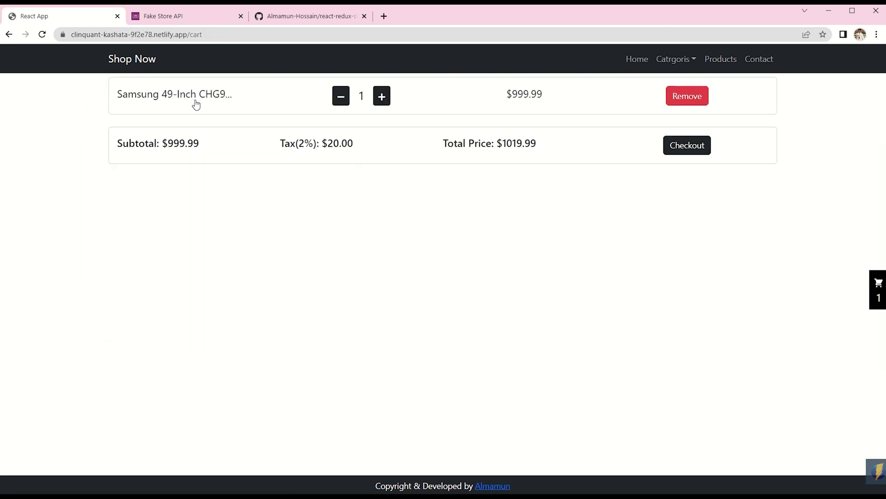
mouse_move(559, 93)
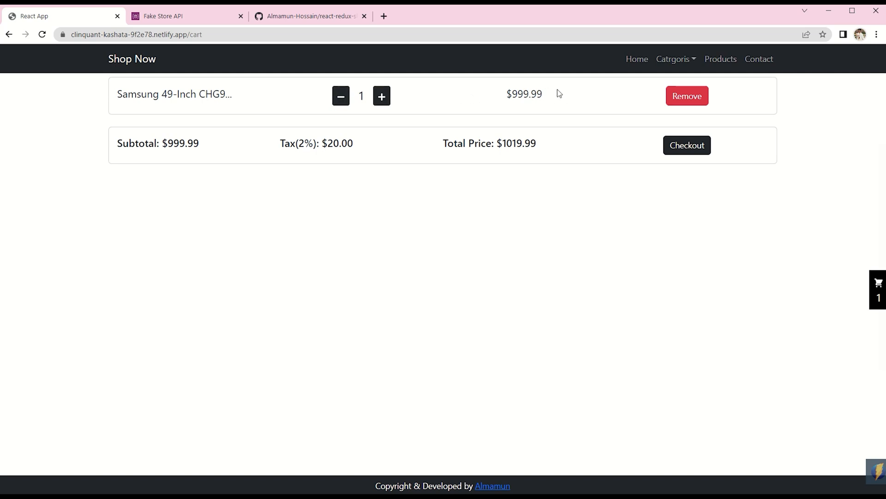
mouse_move(382, 95)
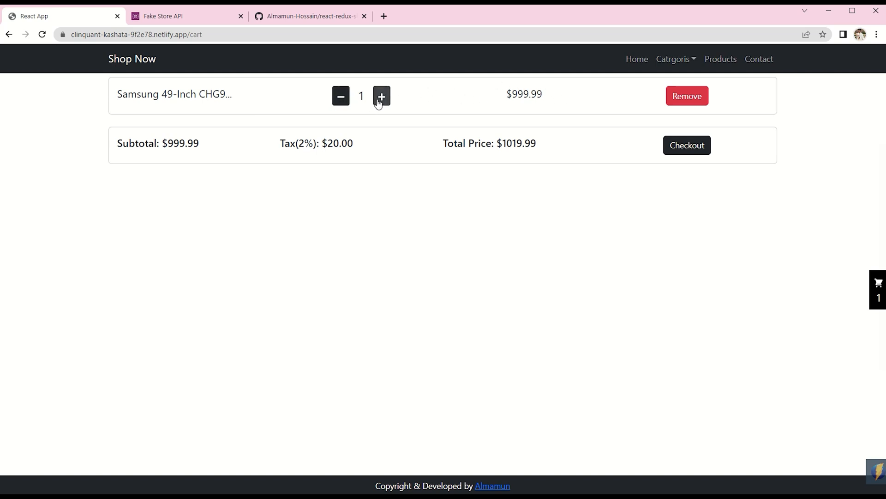
click(382, 96)
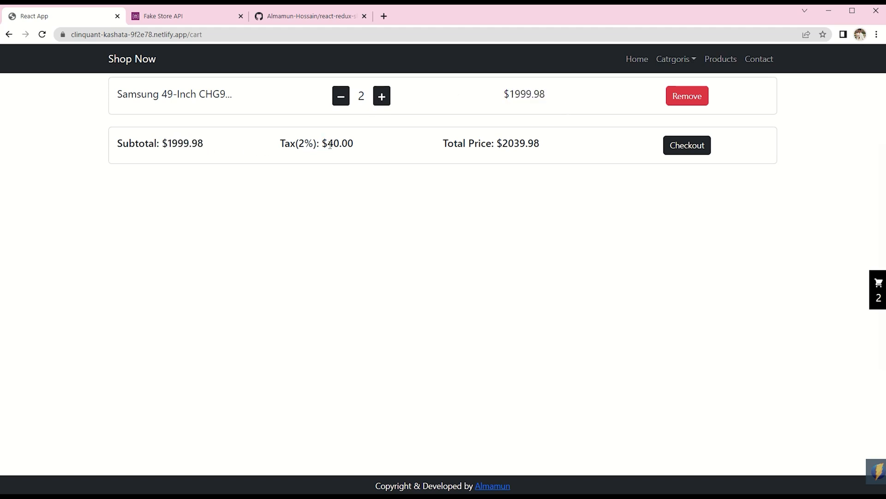
drag(327, 143, 504, 139)
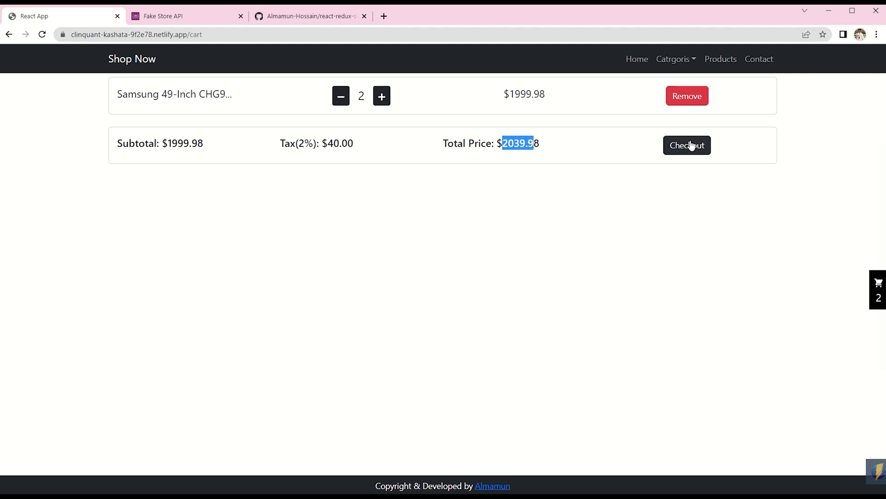
mouse_move(329, 95)
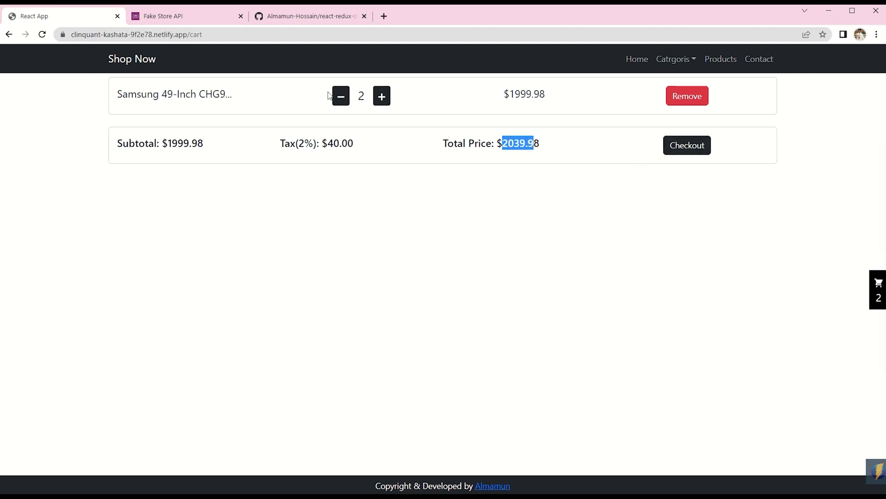
click(340, 95)
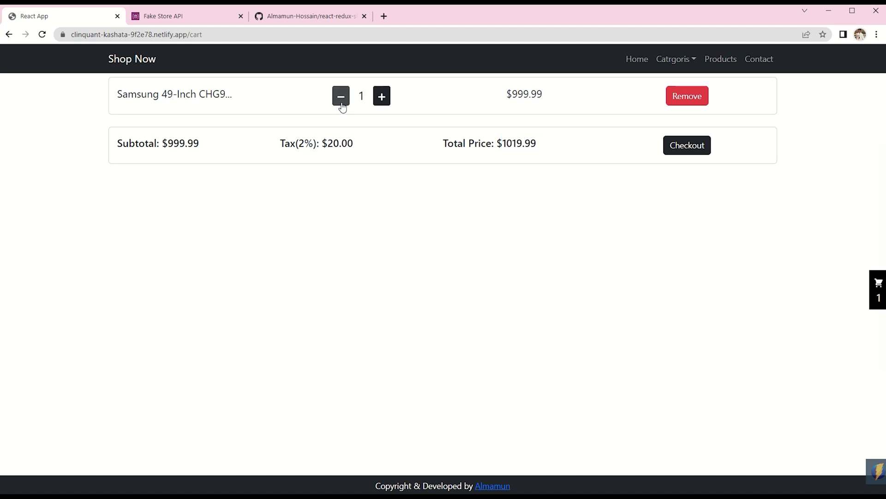
mouse_move(428, 98)
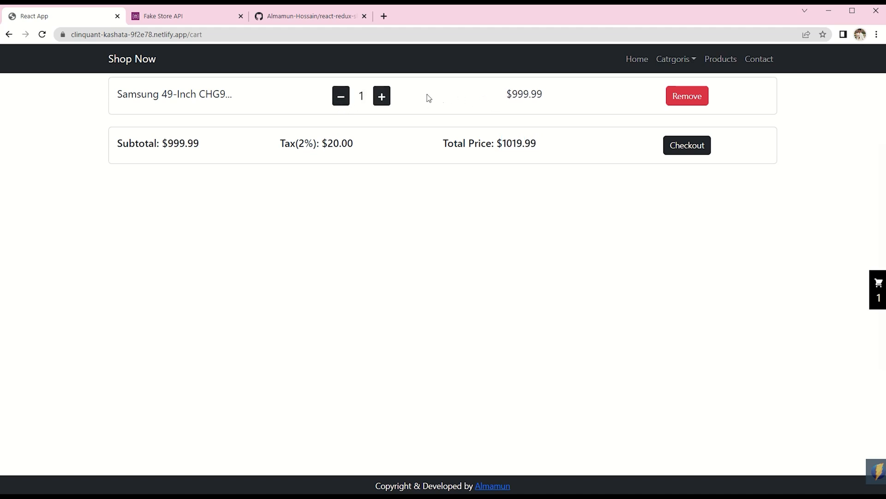
mouse_move(340, 95)
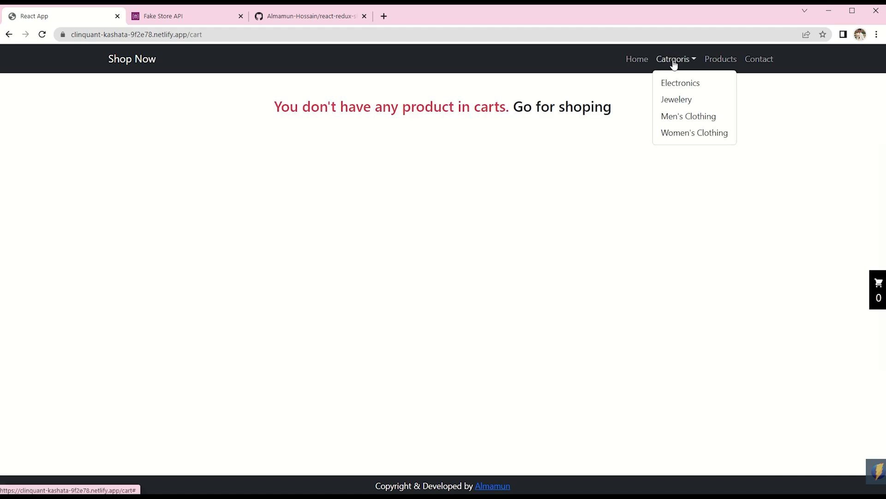
click(688, 116)
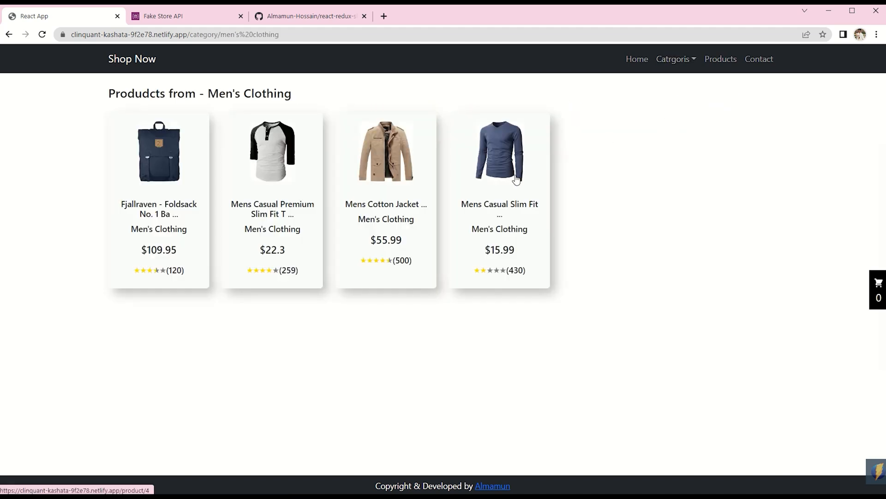
Step: Add two Mens Casual Slim Fit shirts, then open the White Gold Plated Princess ring under Jewelery
click(499, 151)
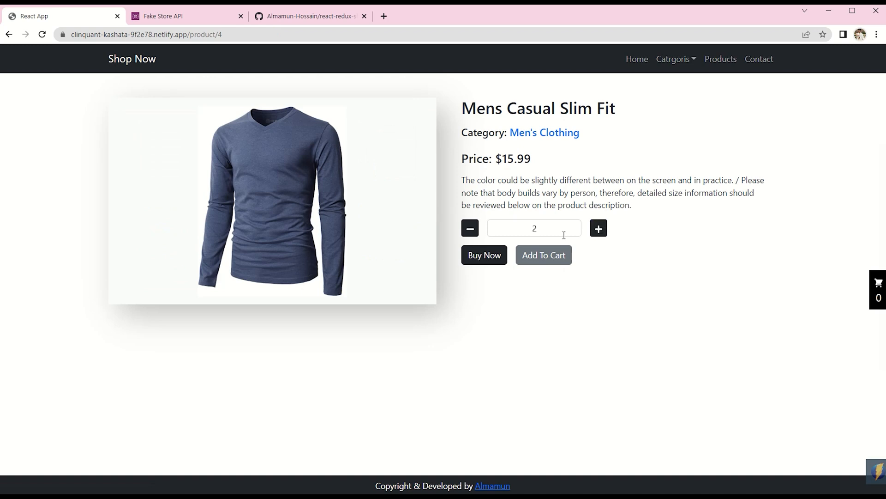
click(543, 255)
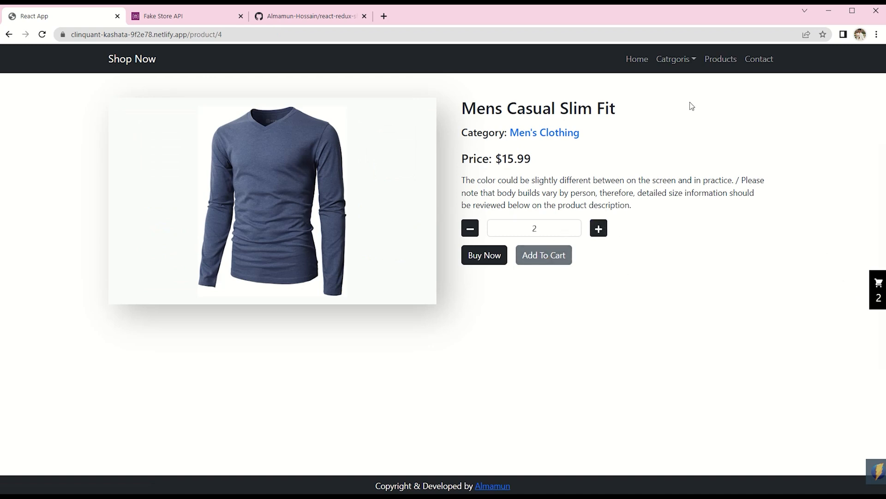
click(544, 132)
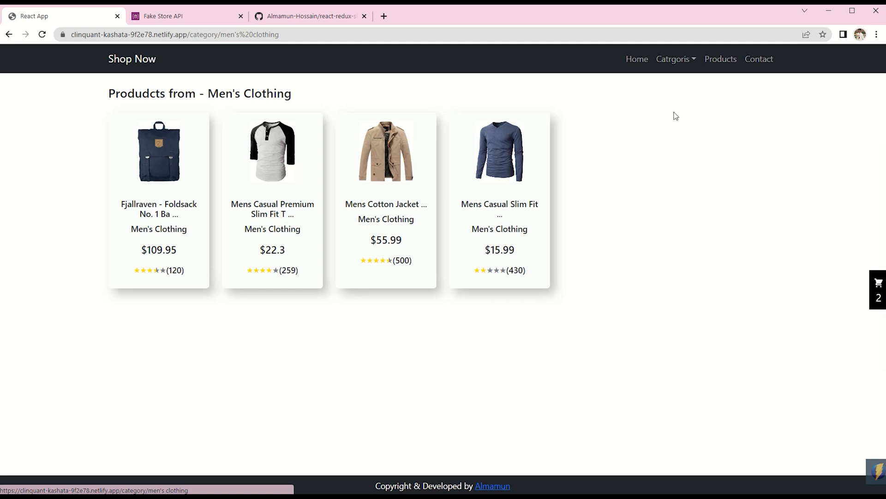
click(676, 99)
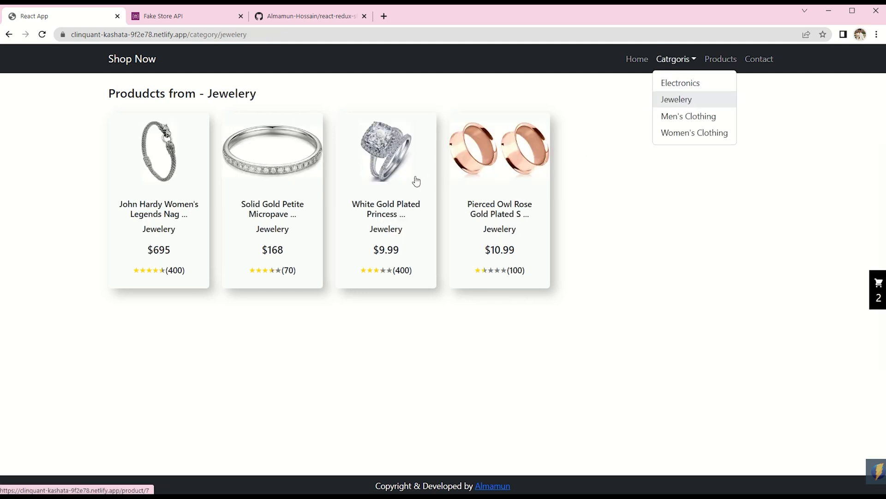
click(386, 152)
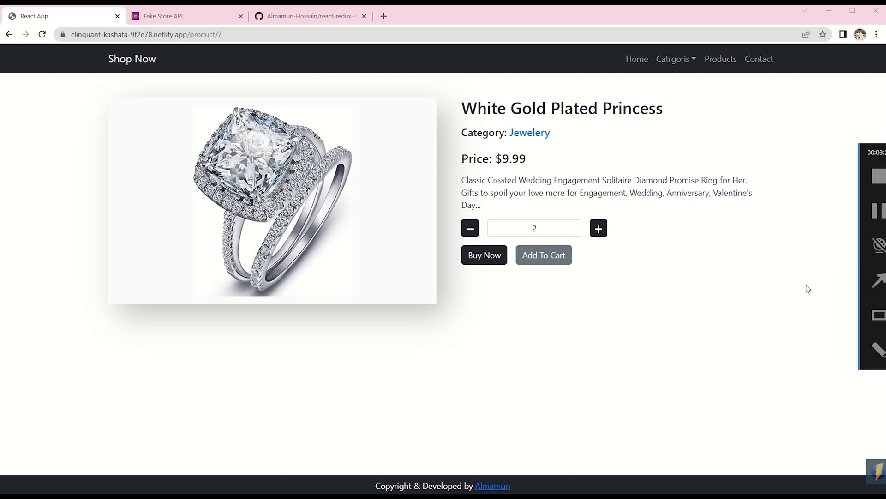
Step: Add two White Gold Plated rings, then decrement them out, leaving two shirts at $32.62
click(543, 255)
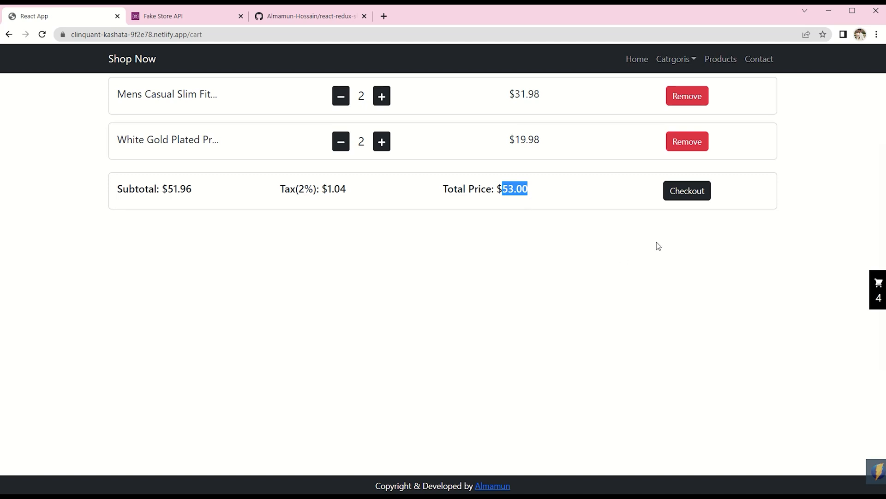
click(340, 142)
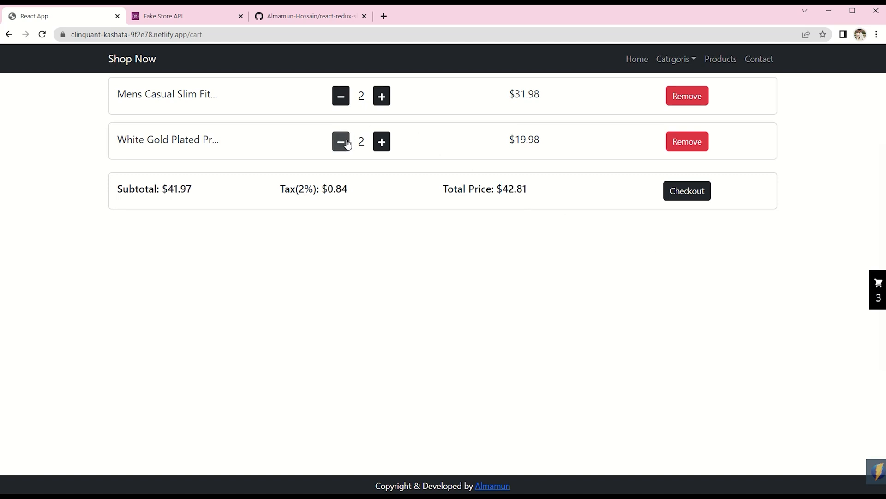
click(341, 142)
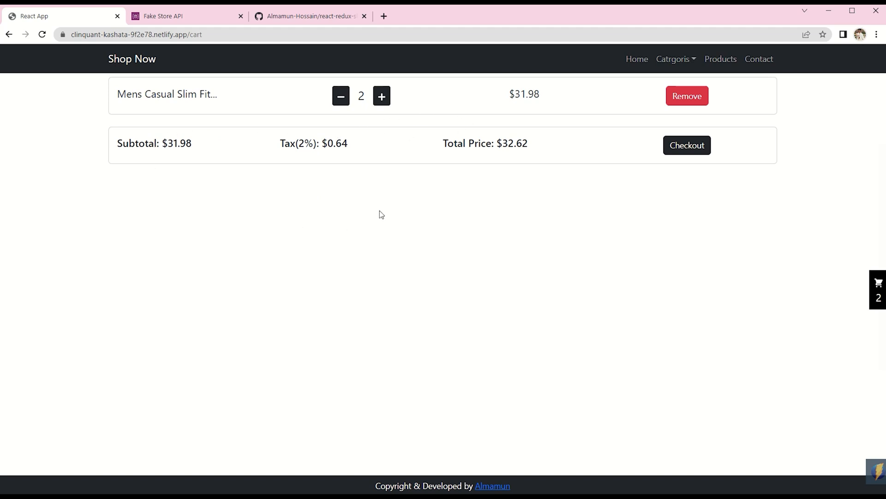
click(758, 59)
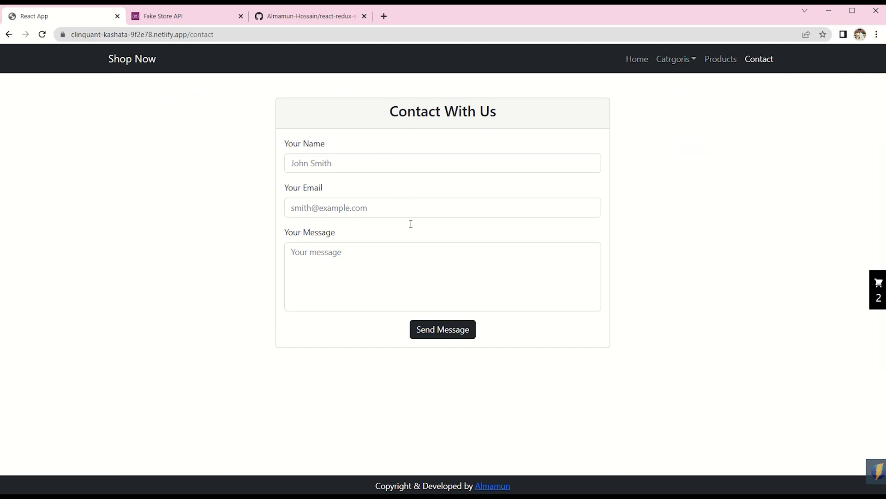
Step: Try the Contact form's email and message fields, then return to the home page
click(442, 207)
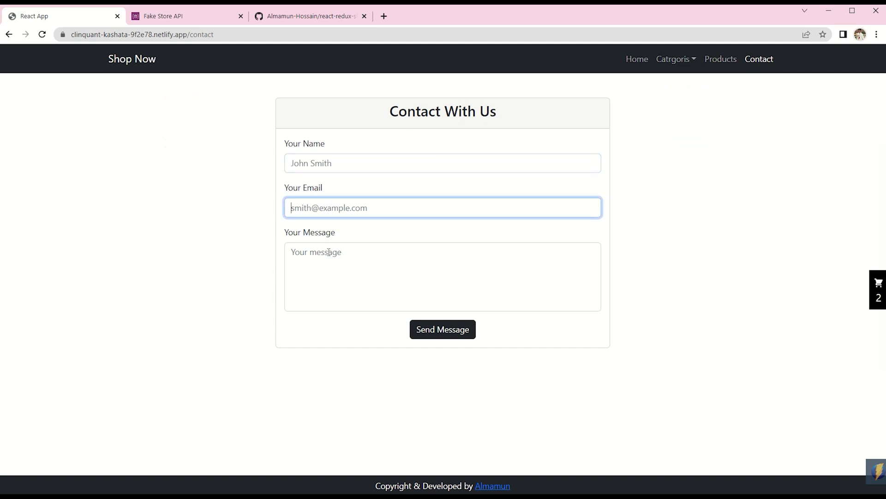
click(442, 276)
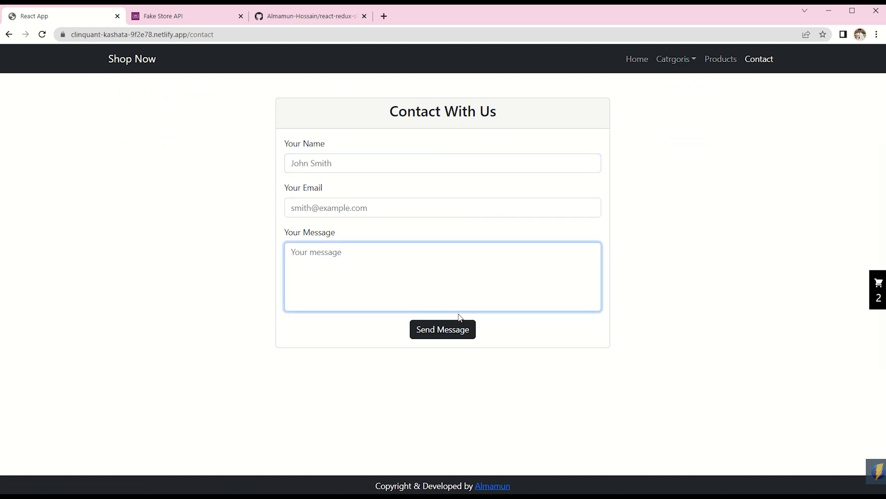
mouse_move(636, 59)
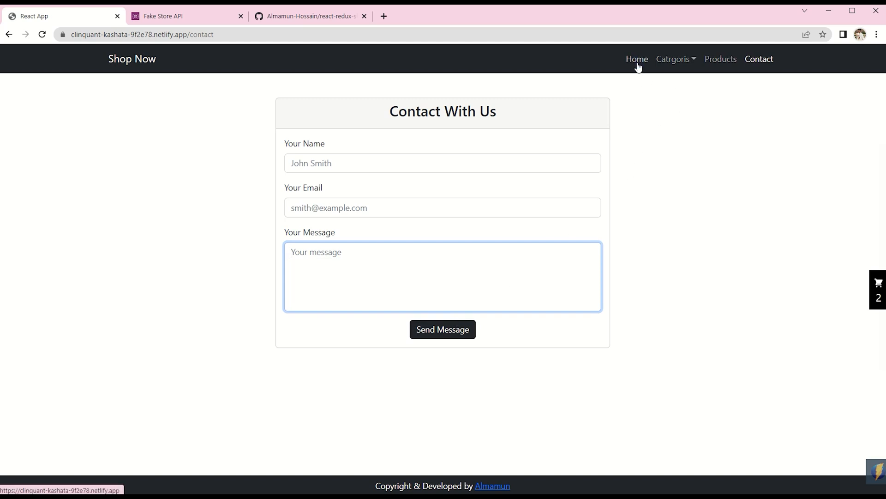
click(636, 59)
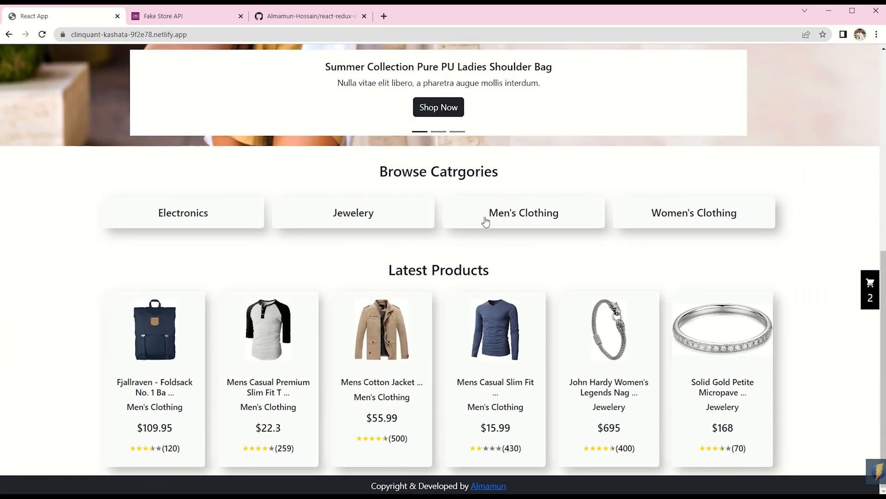
scroll(up, 3)
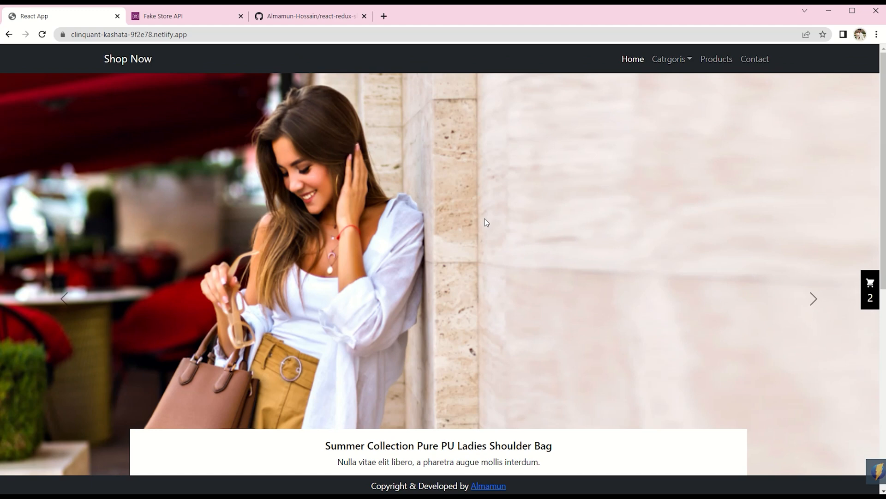
scroll(down, 3)
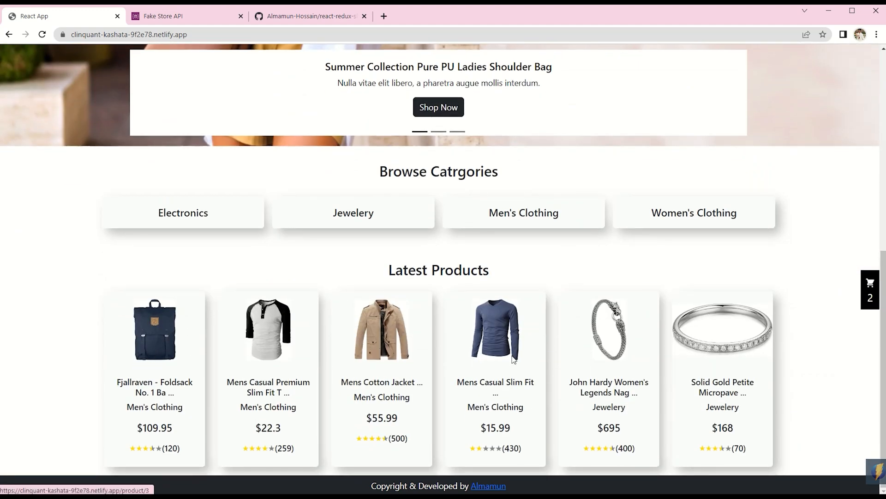
scroll(up, 3)
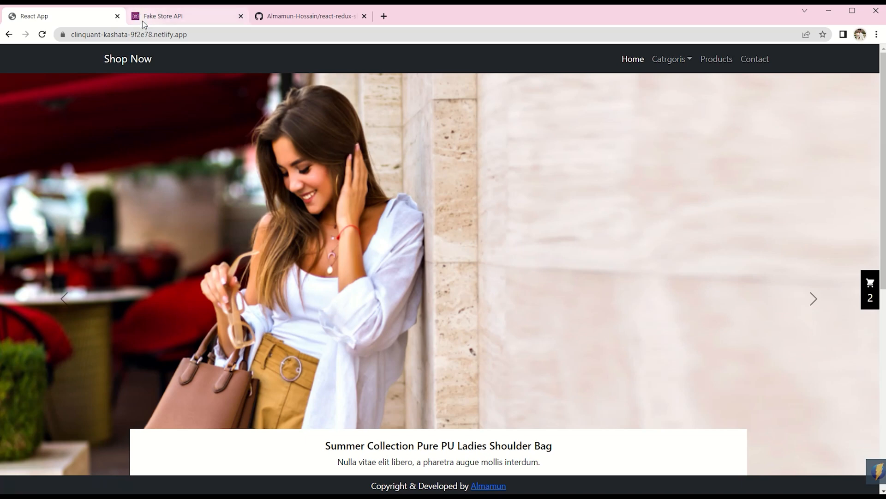
Step: Scroll through the Fake Store API's example code, resources and routes, then open the resource docs
click(186, 15)
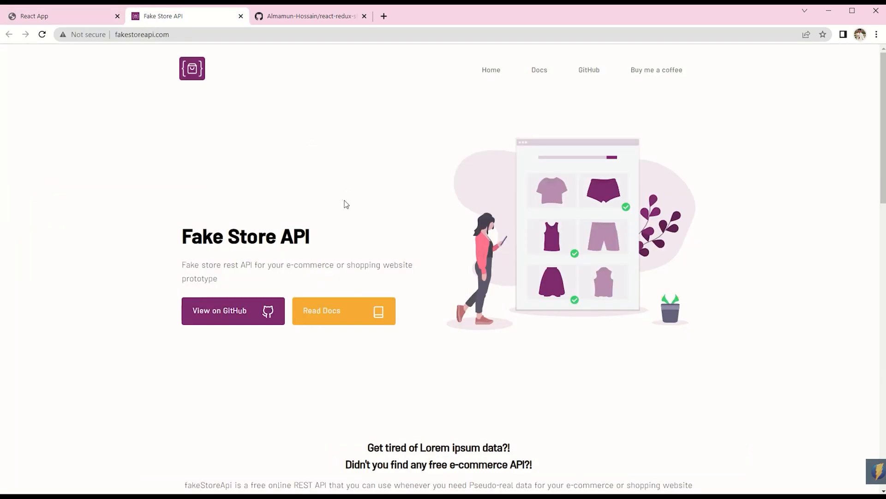
scroll(down, 3)
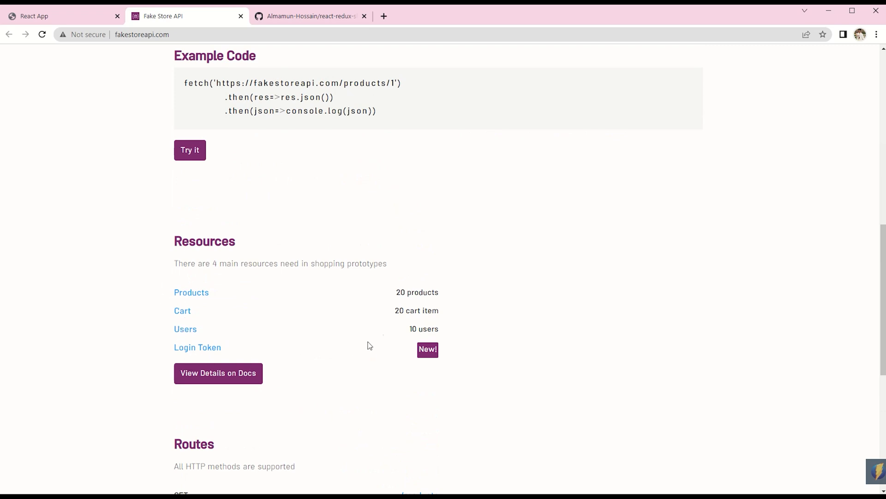
mouse_move(223, 295)
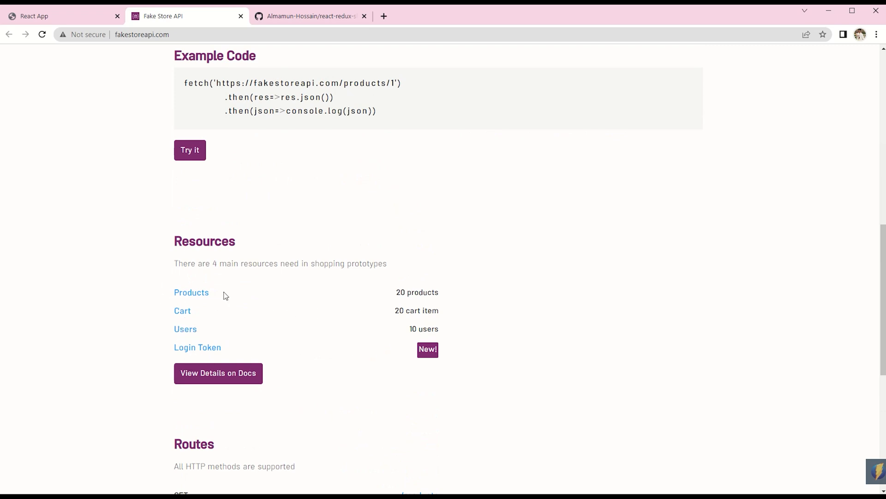
scroll(up, 3)
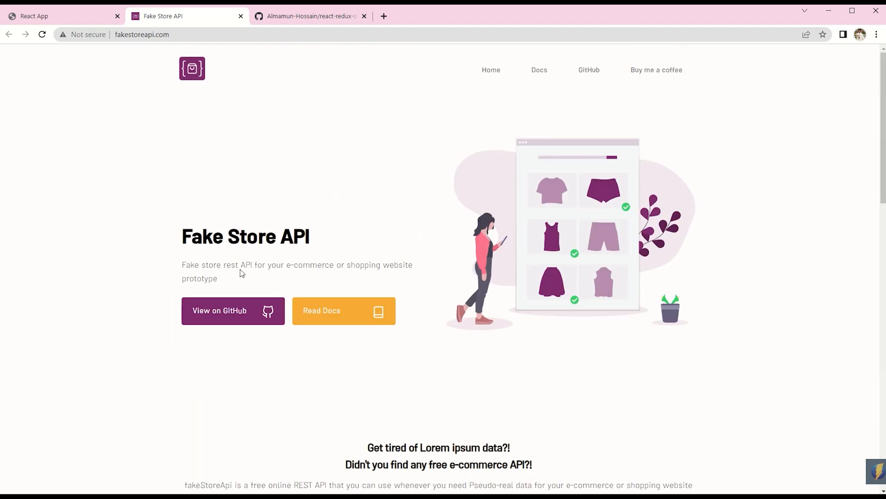
scroll(down, 3)
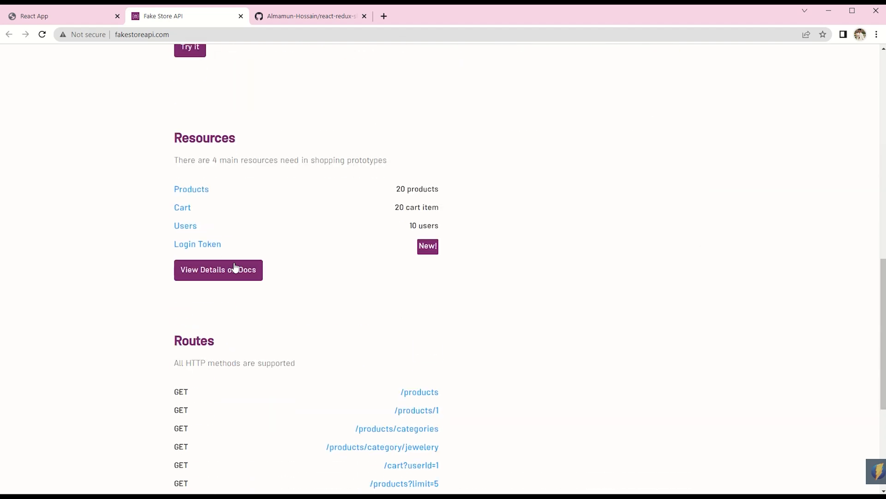
click(141, 34)
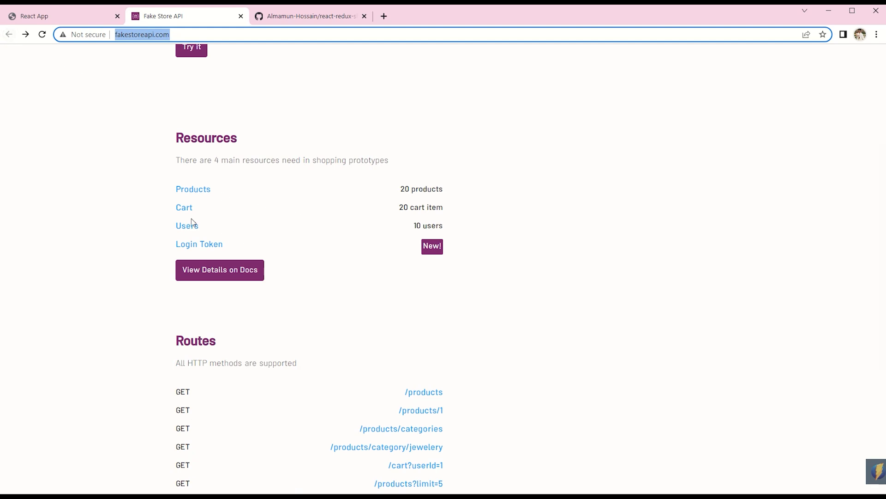
mouse_move(209, 200)
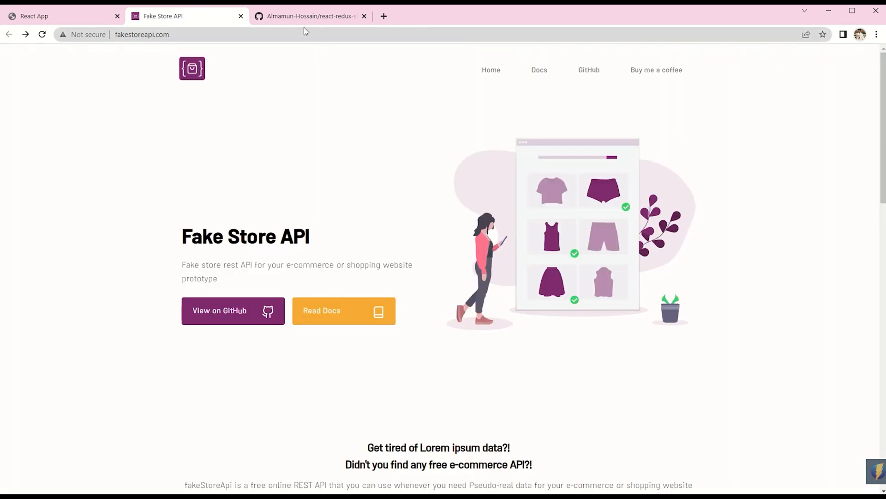
Step: Scroll the react-redux-shopping-cart GitHub repo, then return to Shop Now and advance the slider
click(310, 15)
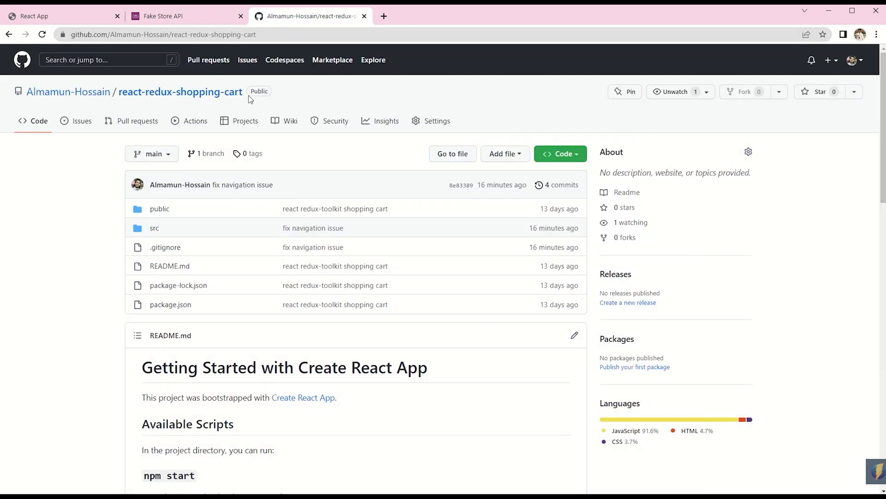
mouse_move(322, 240)
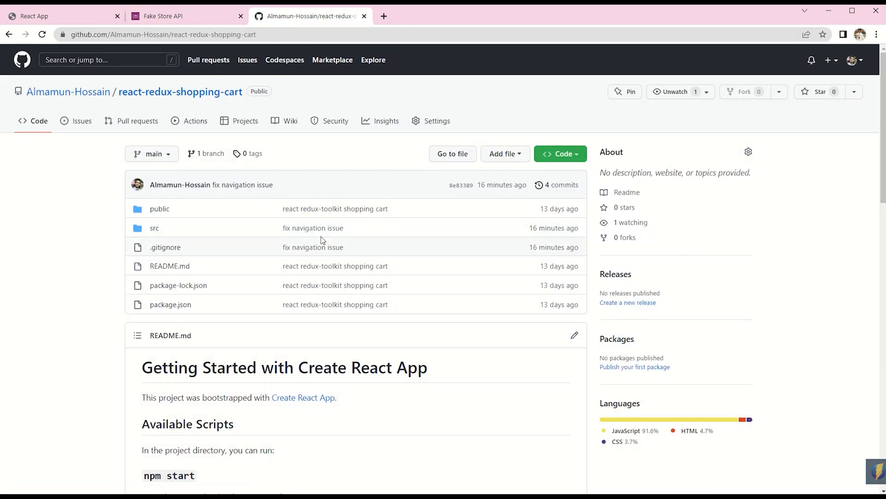
scroll(down, 3)
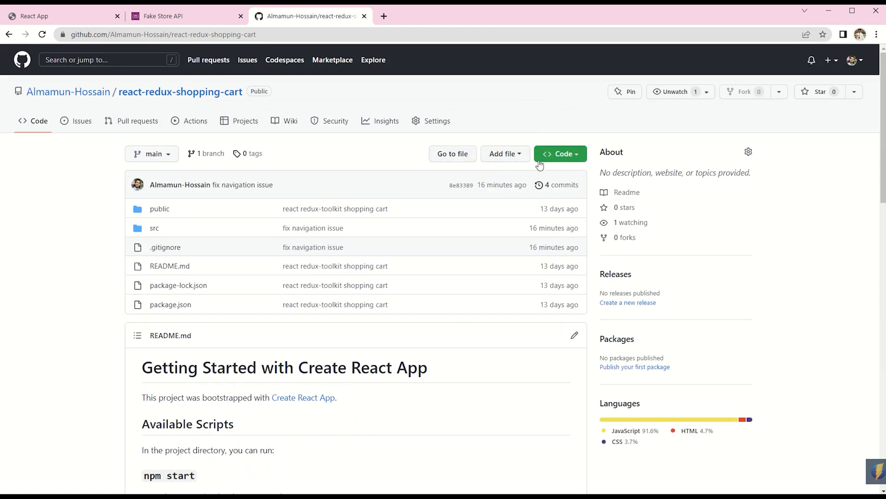
mouse_move(501, 185)
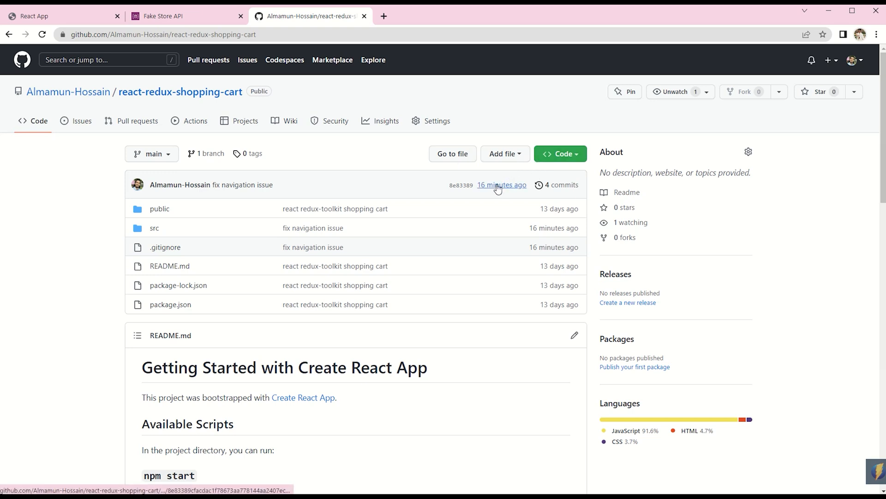
mouse_move(204, 78)
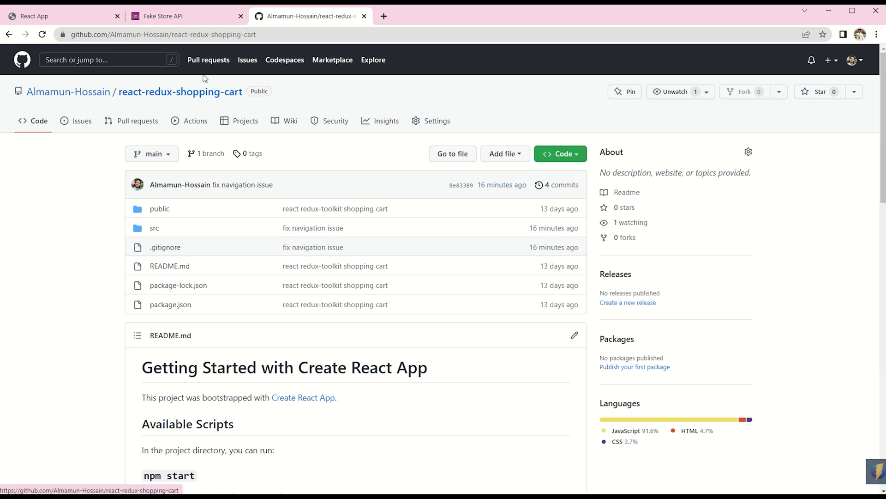
click(62, 16)
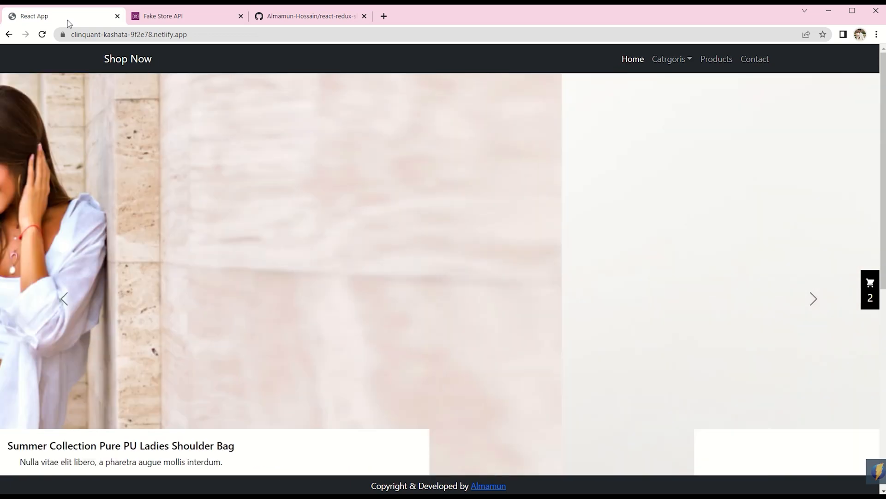
click(813, 298)
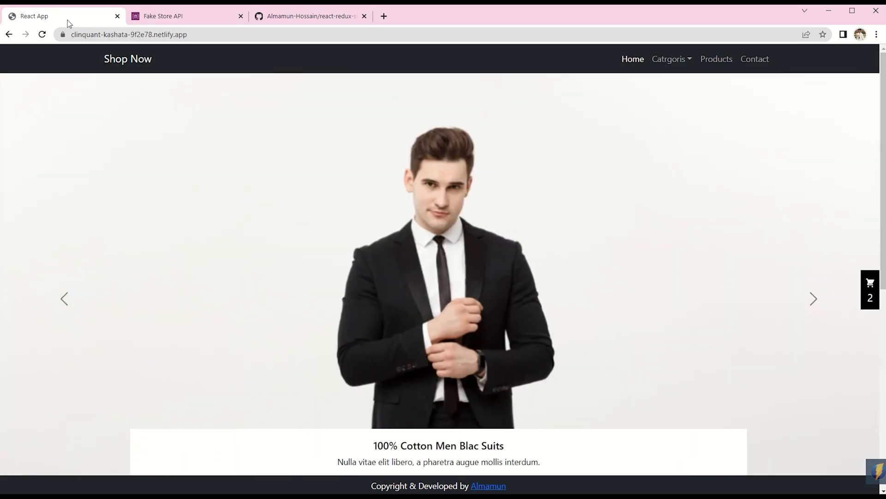